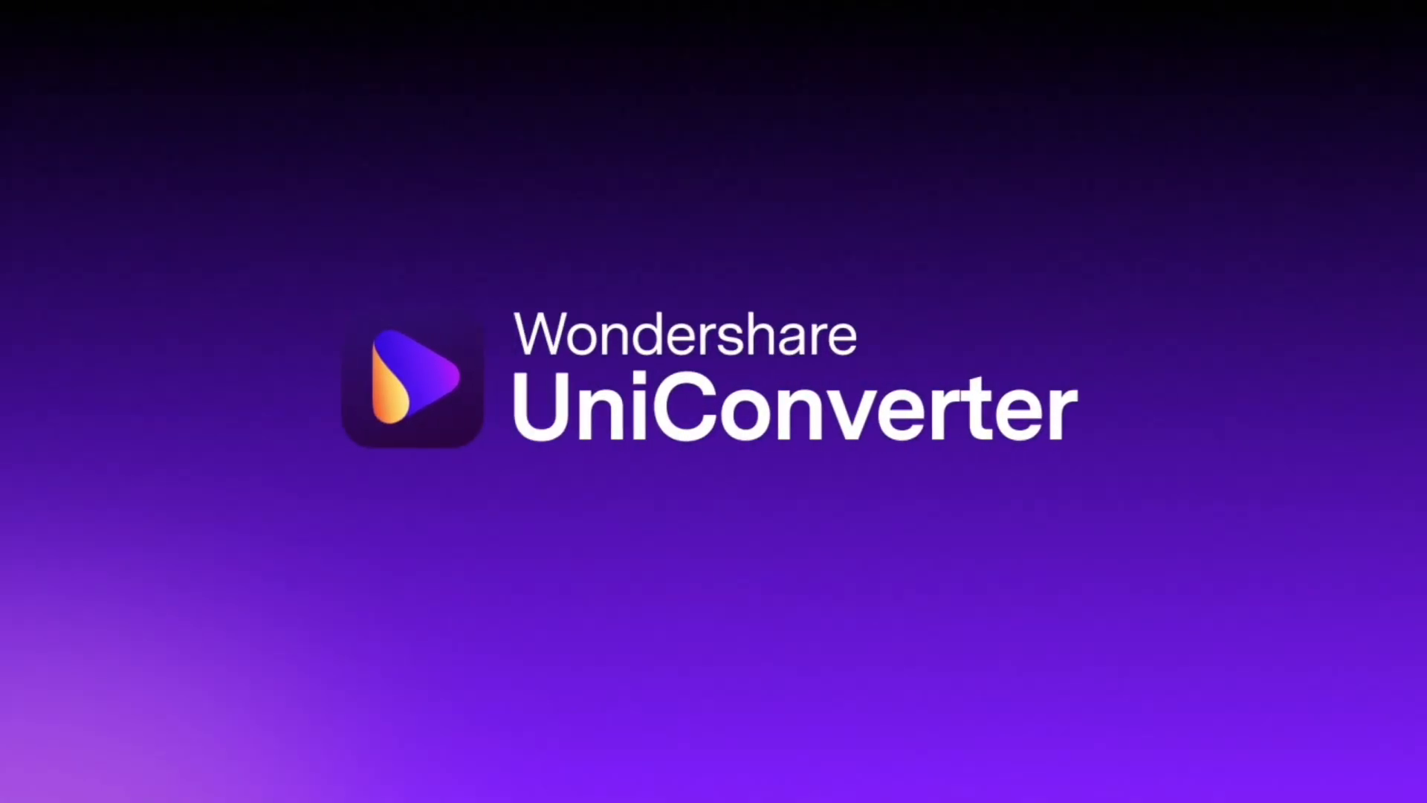
mouse_move(1127, 764)
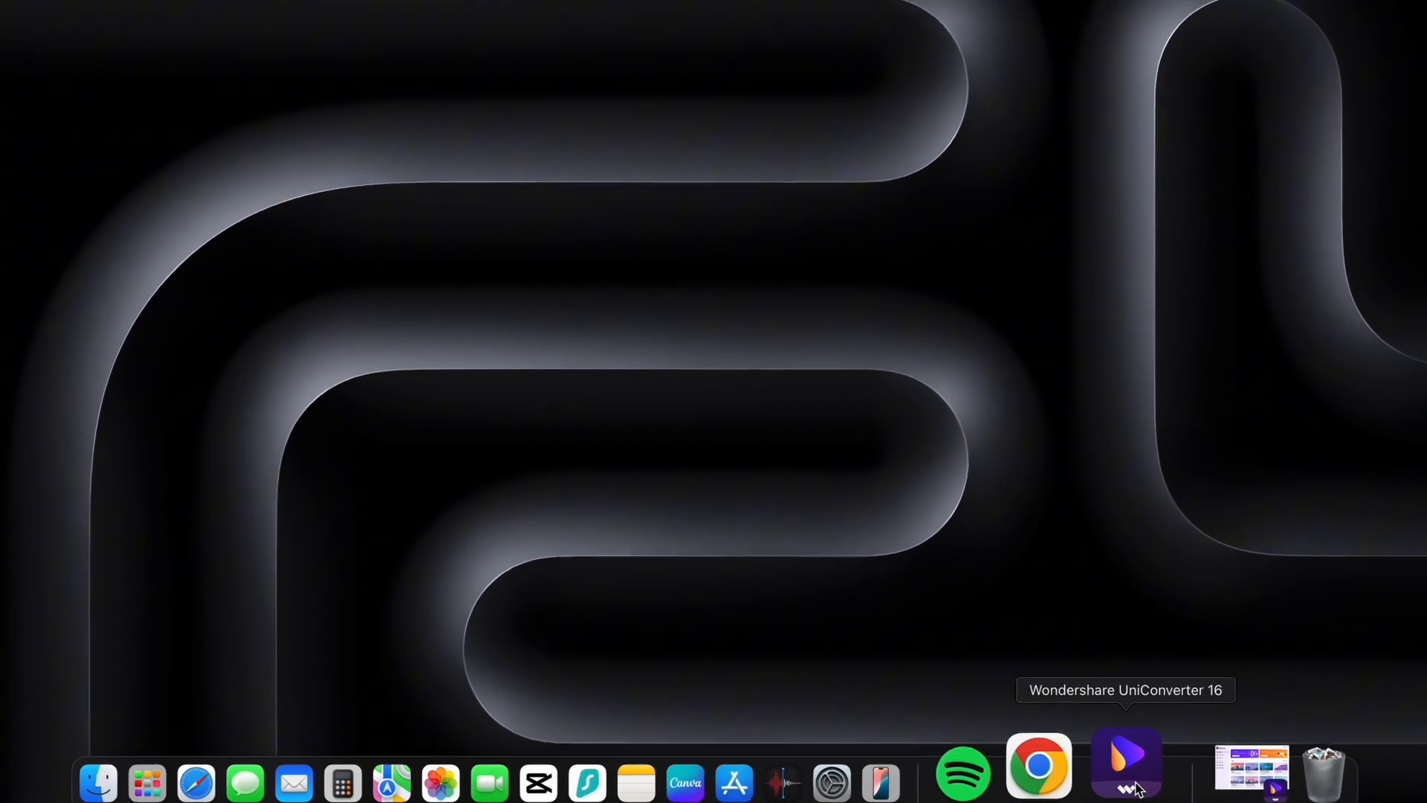
- Launch Wondershare UniConverter 16 from the Dock
click(1126, 762)
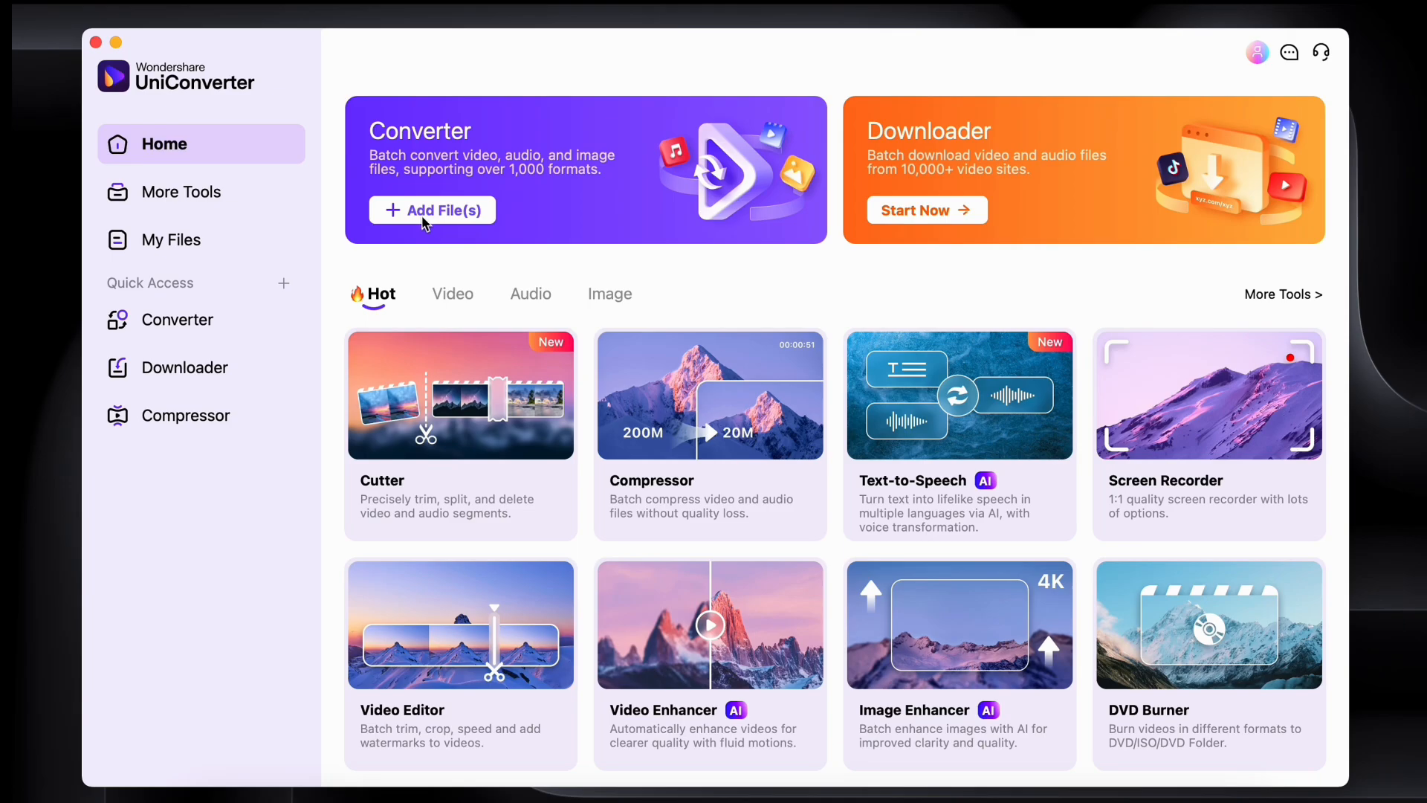
- Add Myclip1.MOV from Downloads to the converter list
click(432, 209)
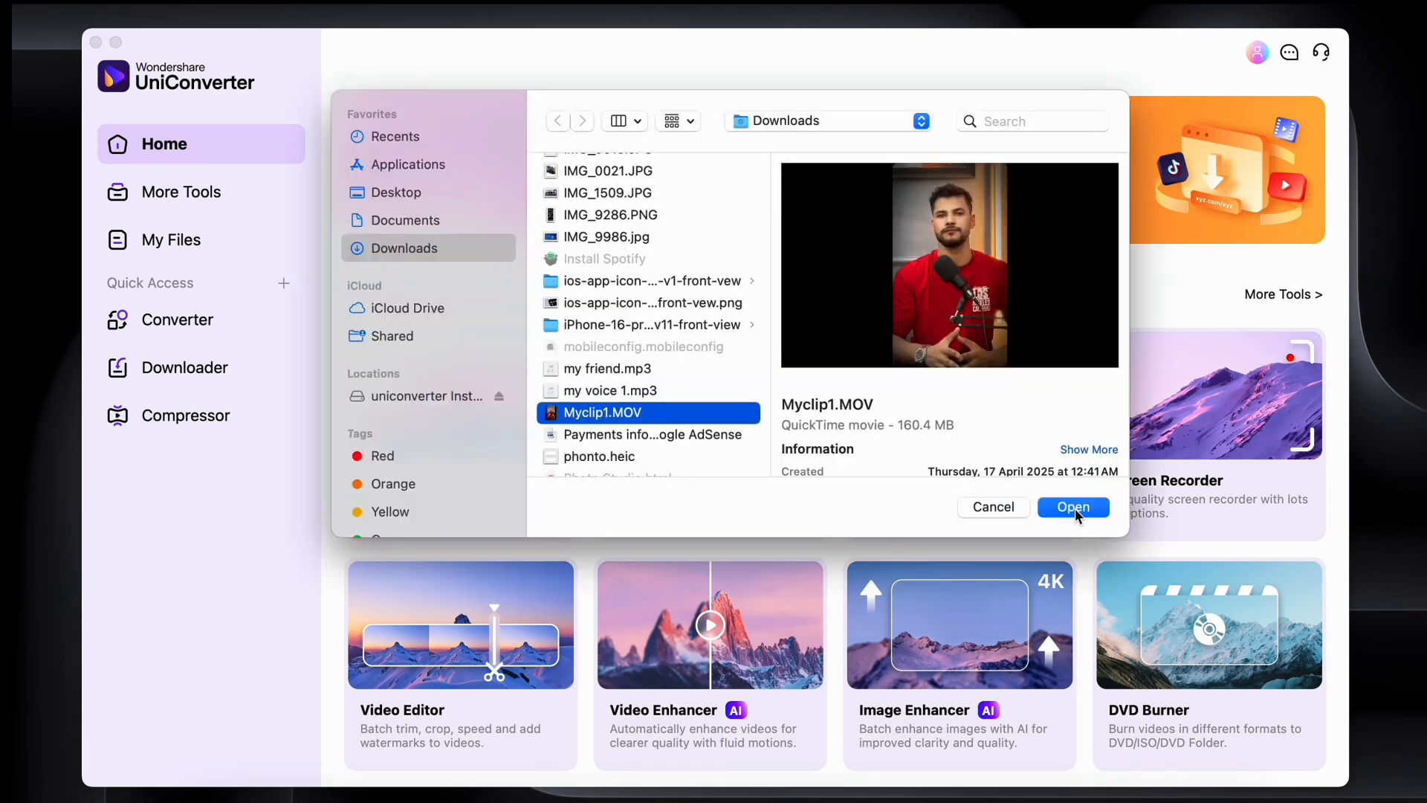
click(1073, 507)
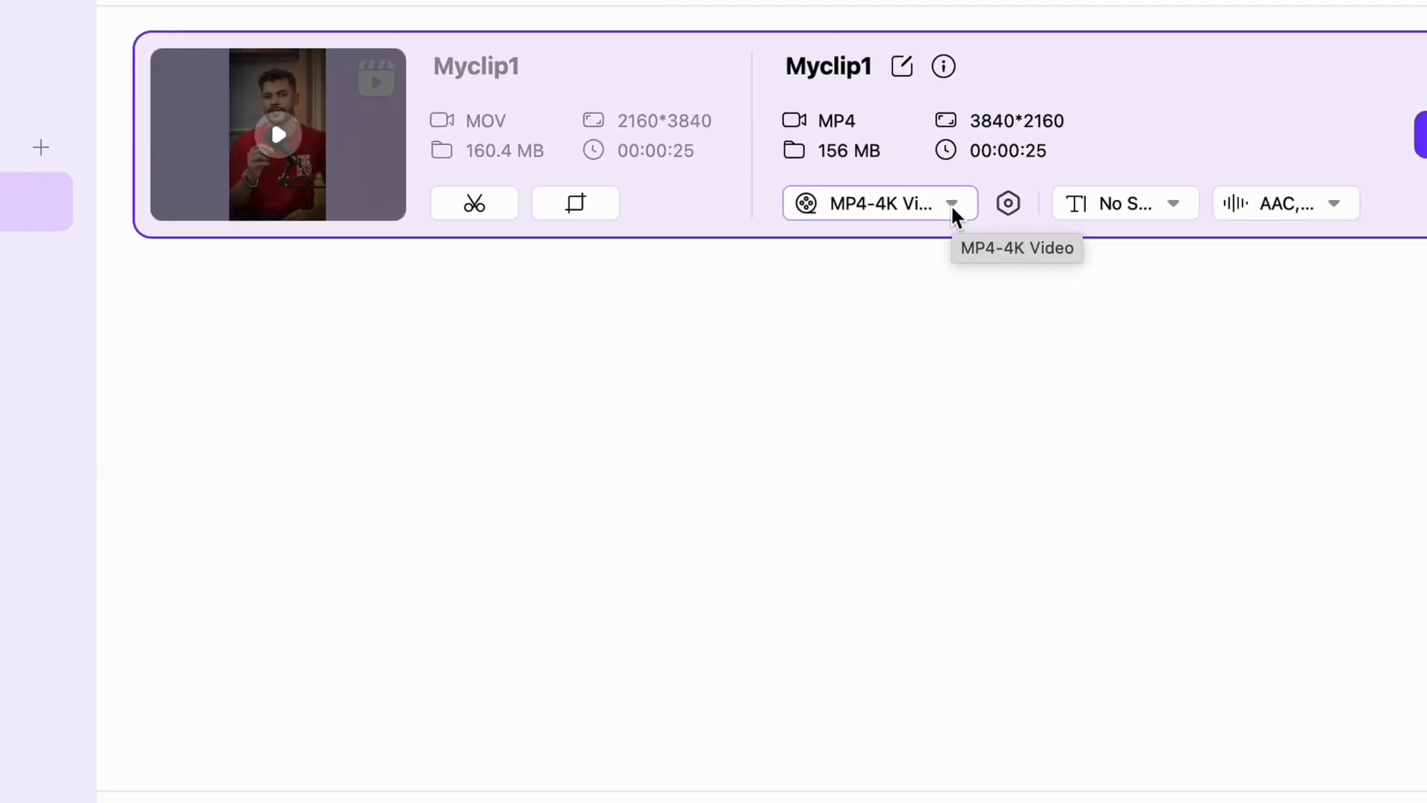
- Change Myclip1's output from MP4-4K to HEVC MP4 at HD 1080P (1920*1080)
click(952, 204)
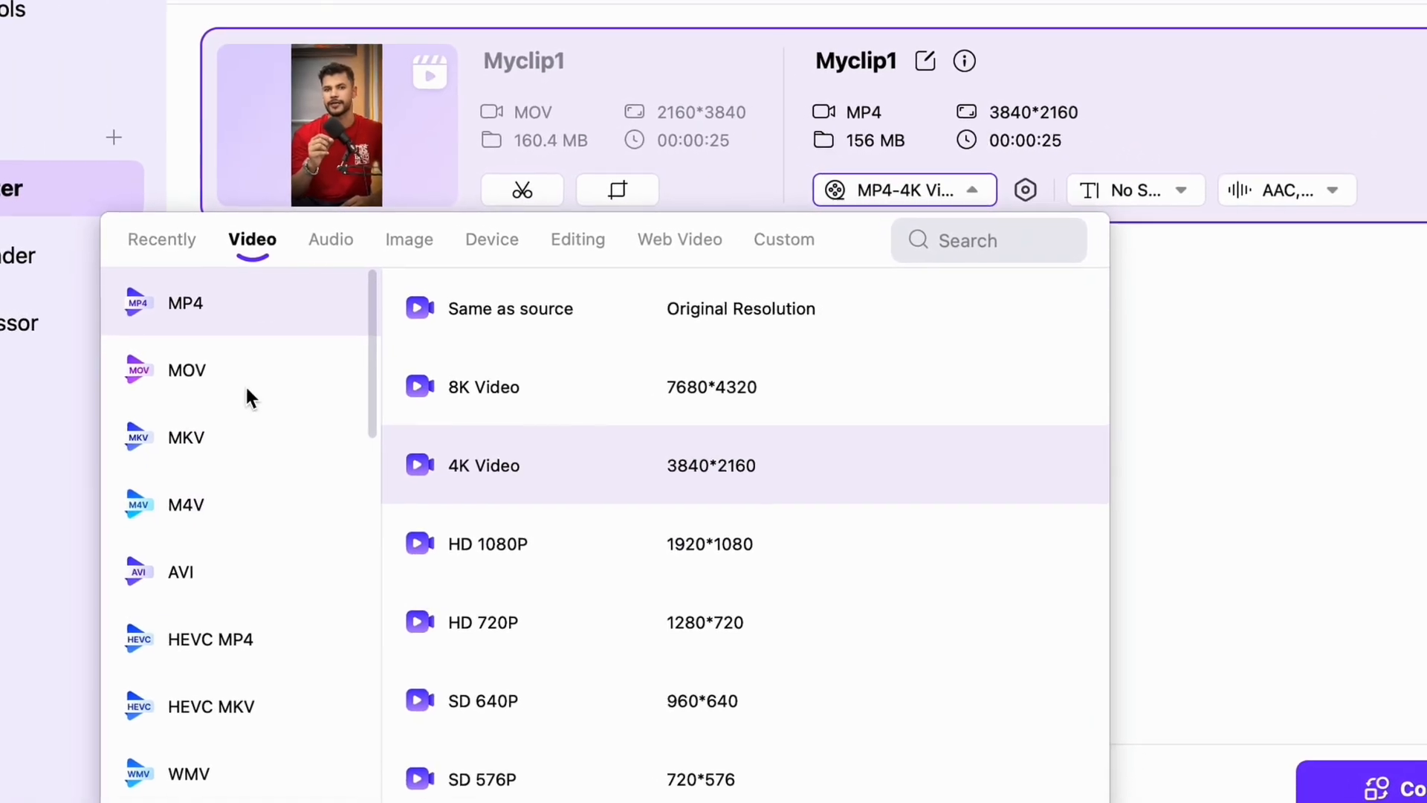
scroll(down, 3)
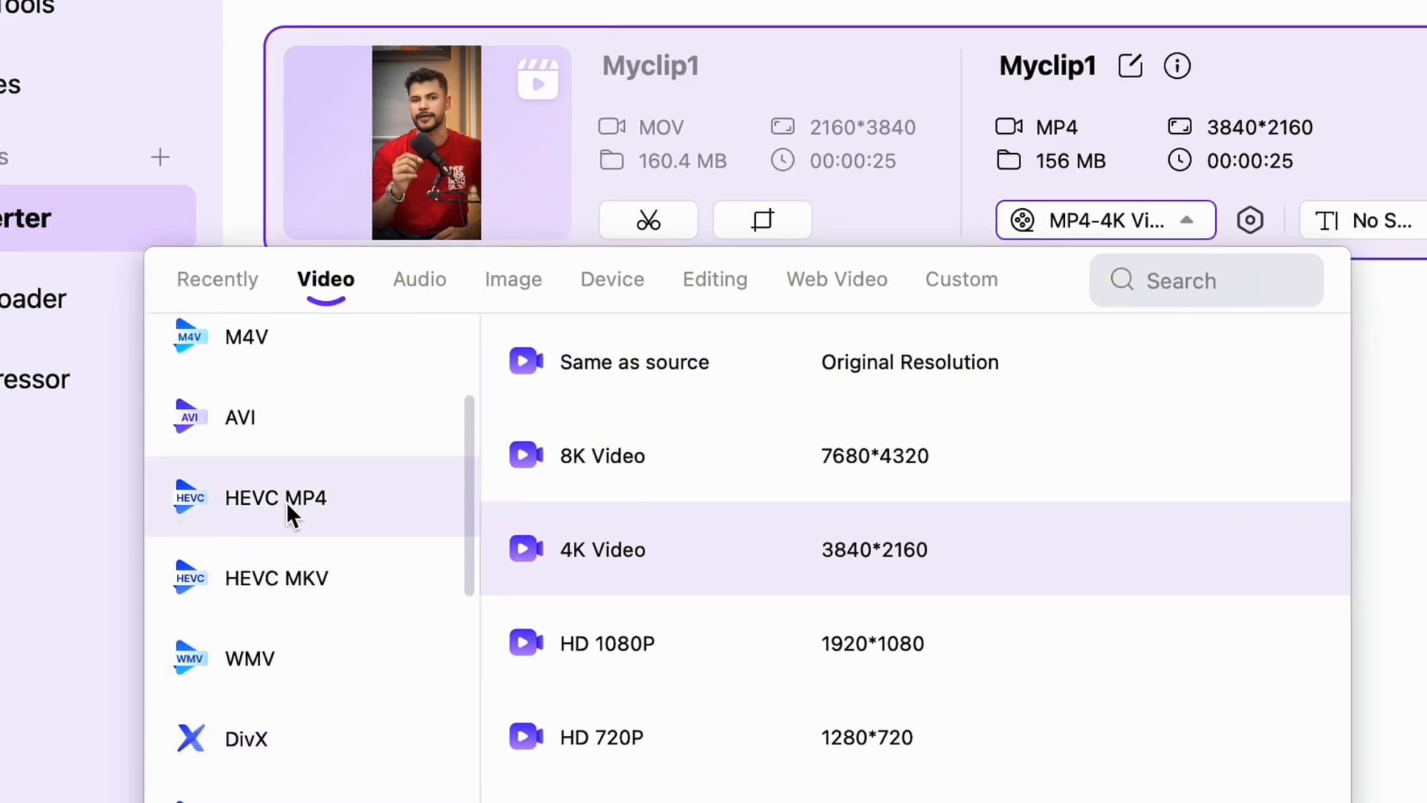
mouse_move(327, 524)
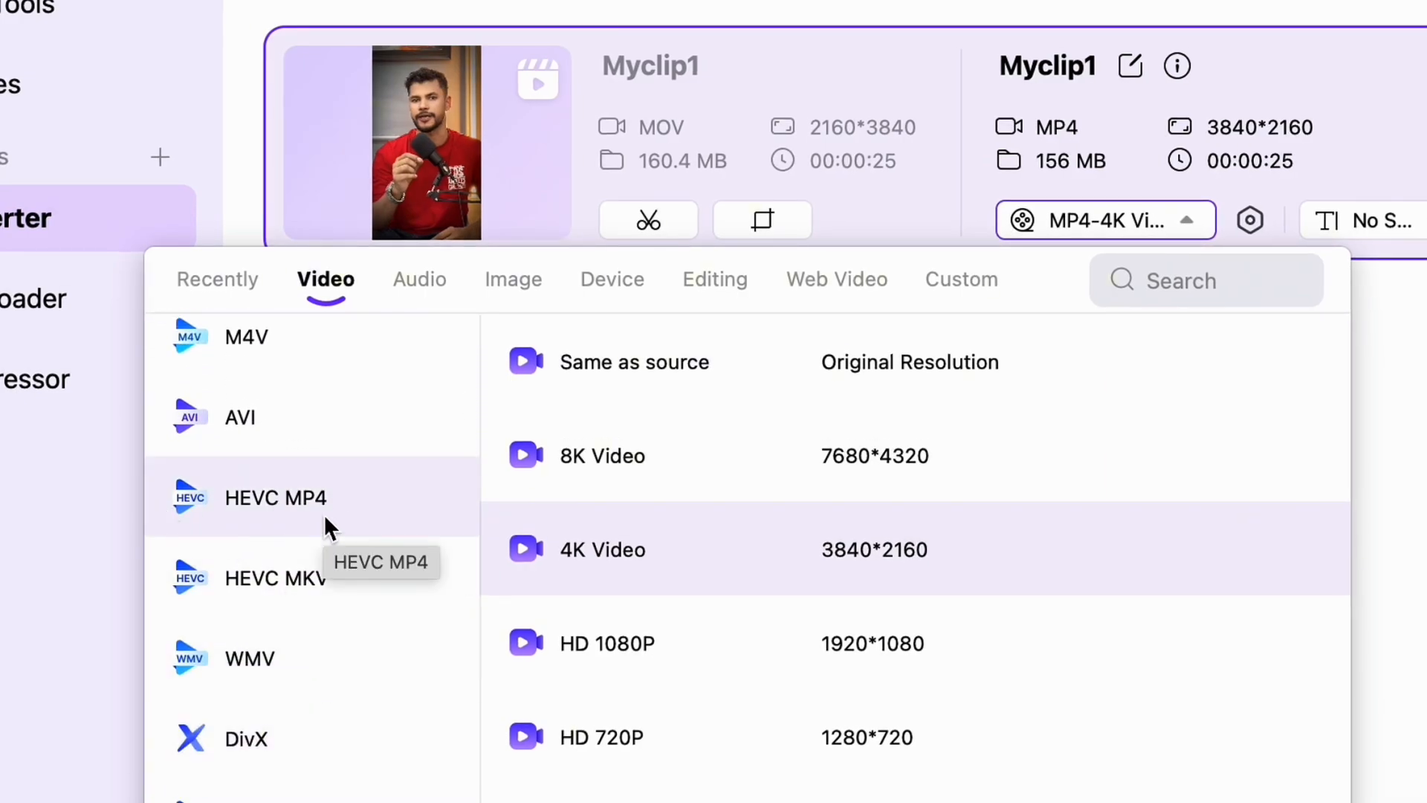
mouse_move(408, 541)
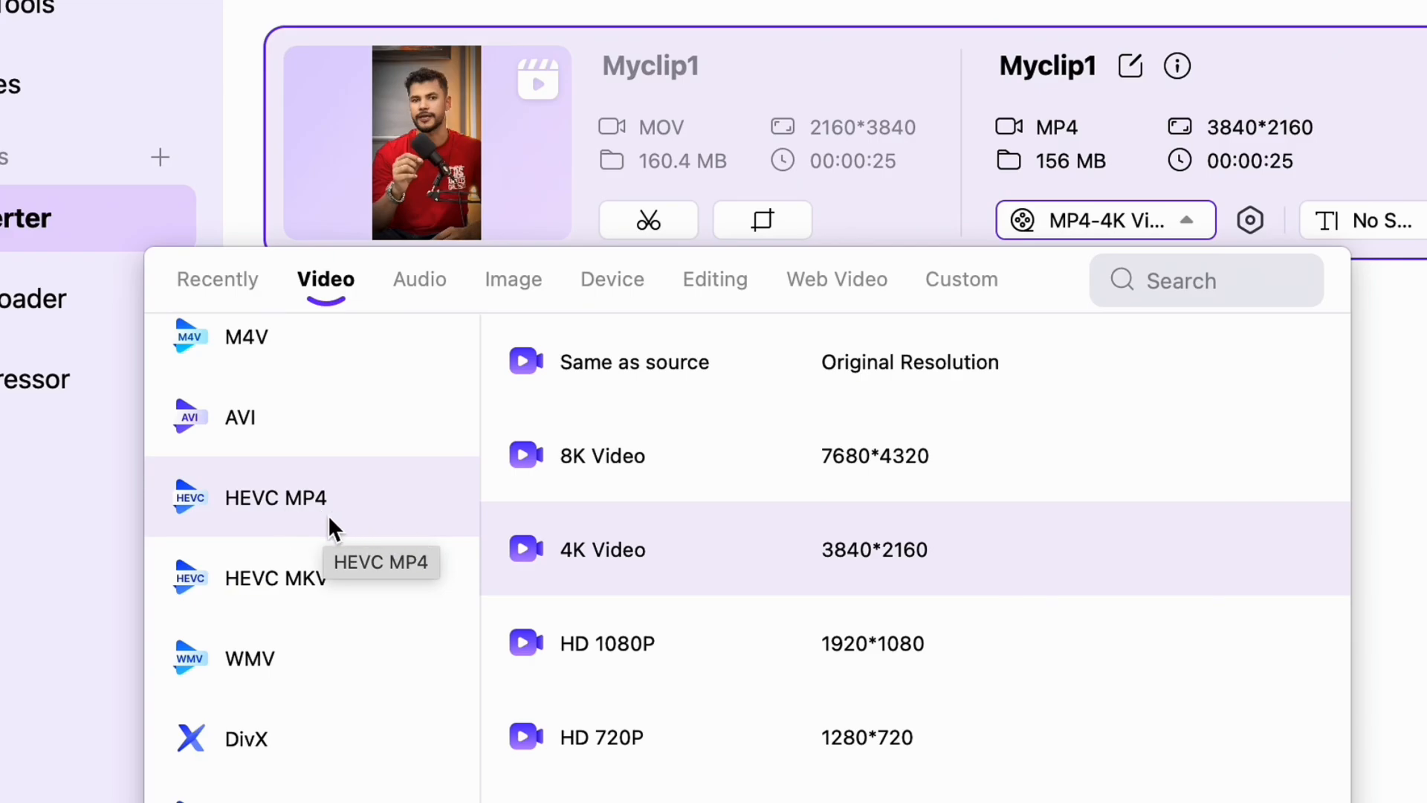
mouse_move(285, 526)
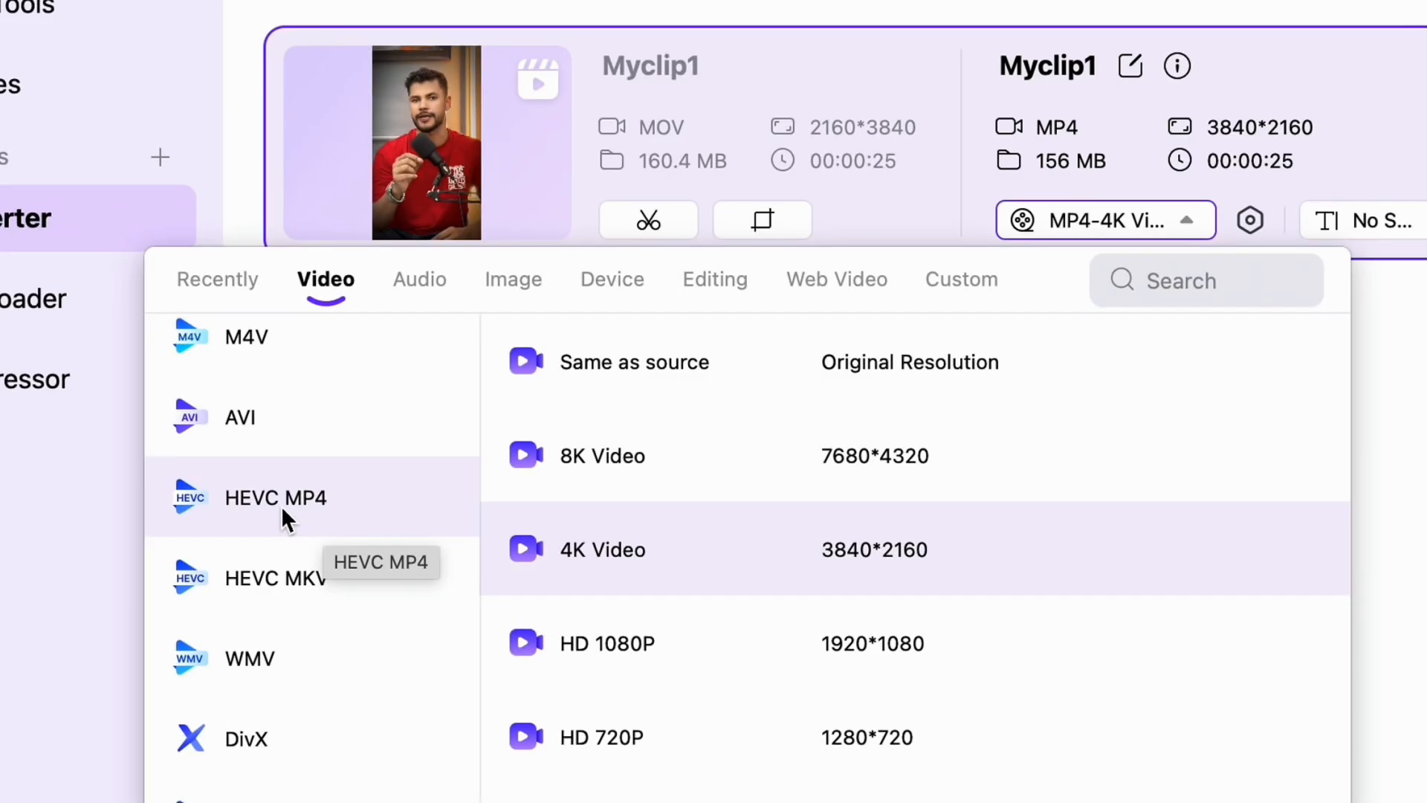
click(275, 498)
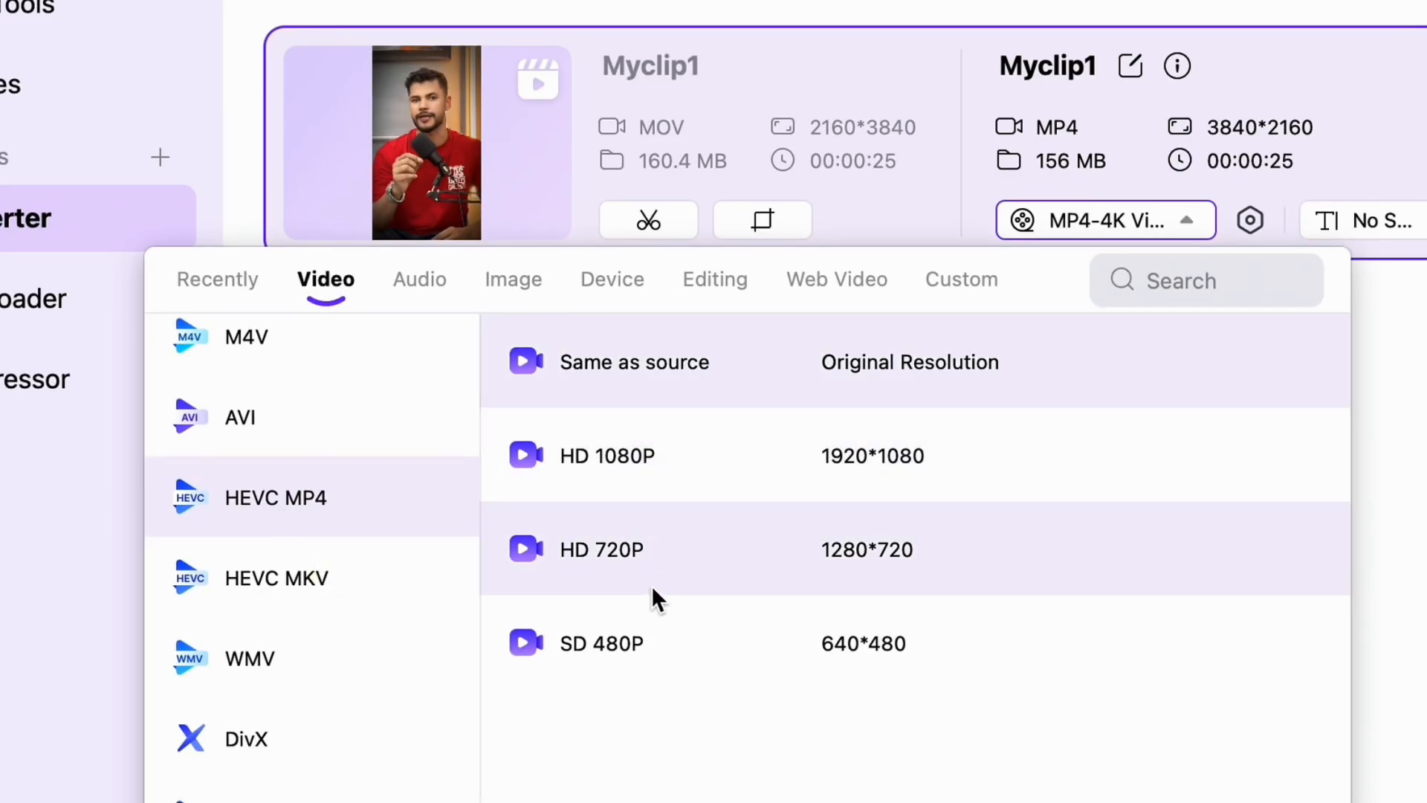
mouse_move(707, 497)
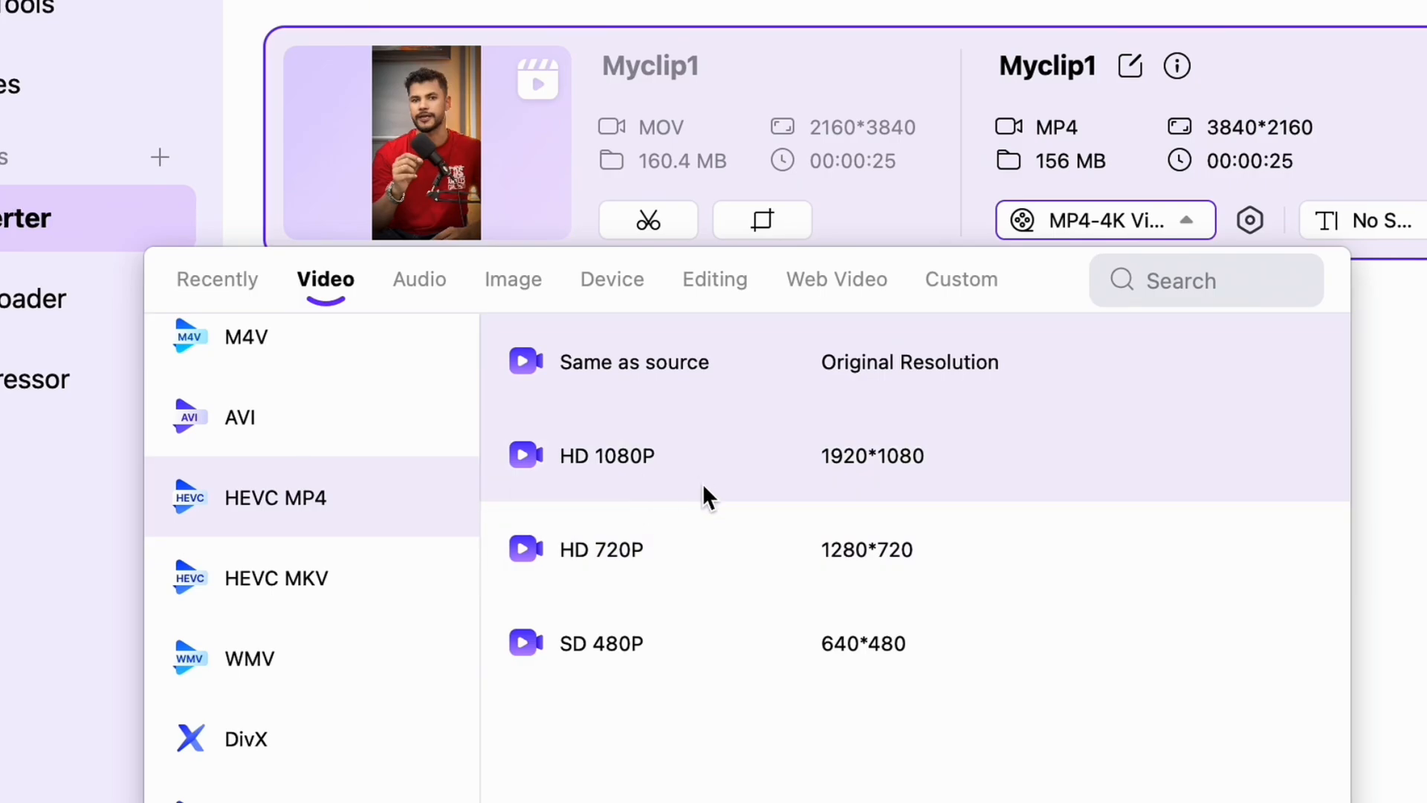
click(606, 456)
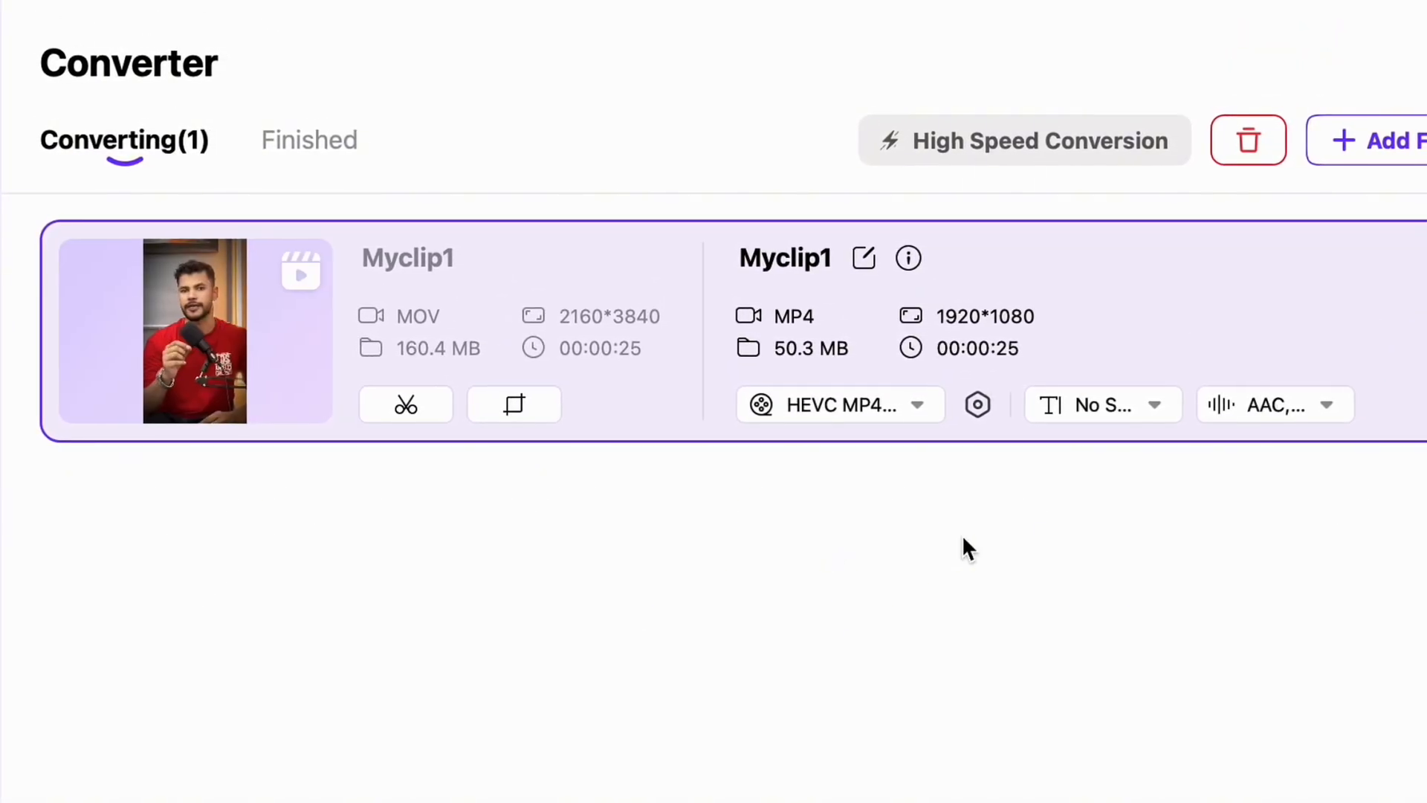
- Run the conversion of Myclip1 to HEVC MP4 1080p
click(1023, 141)
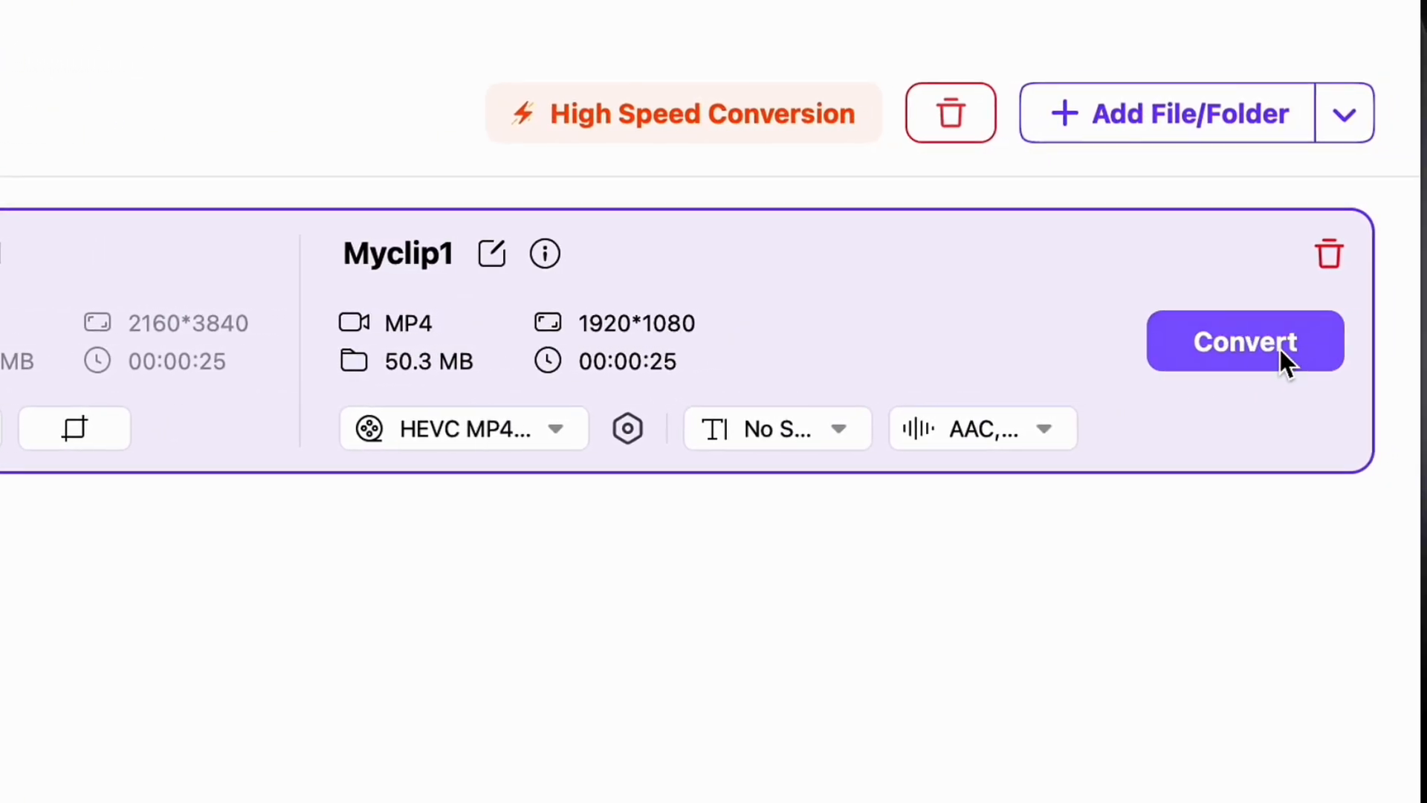
click(1245, 341)
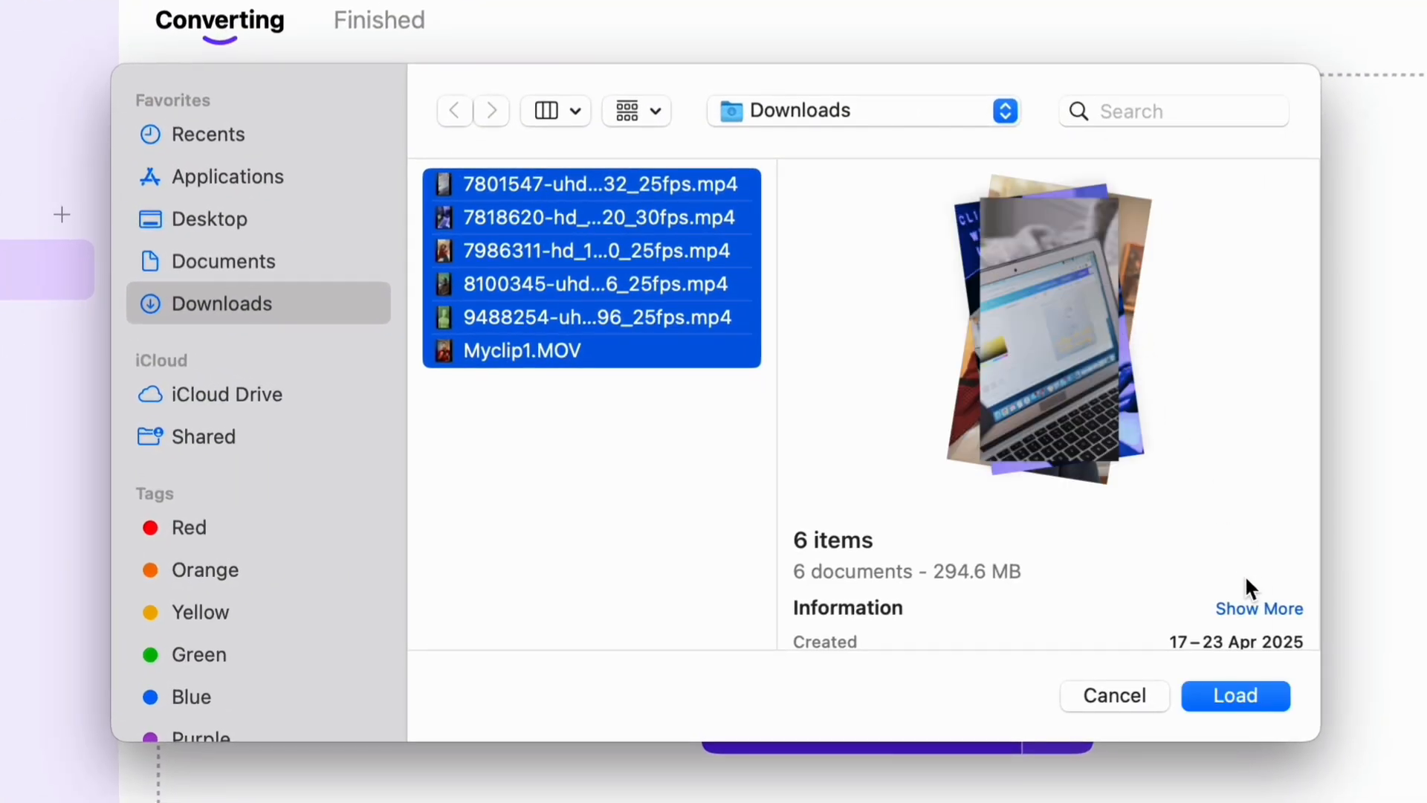
- Load all six selected Downloads videos (294.6 MB) into the queue
click(1235, 695)
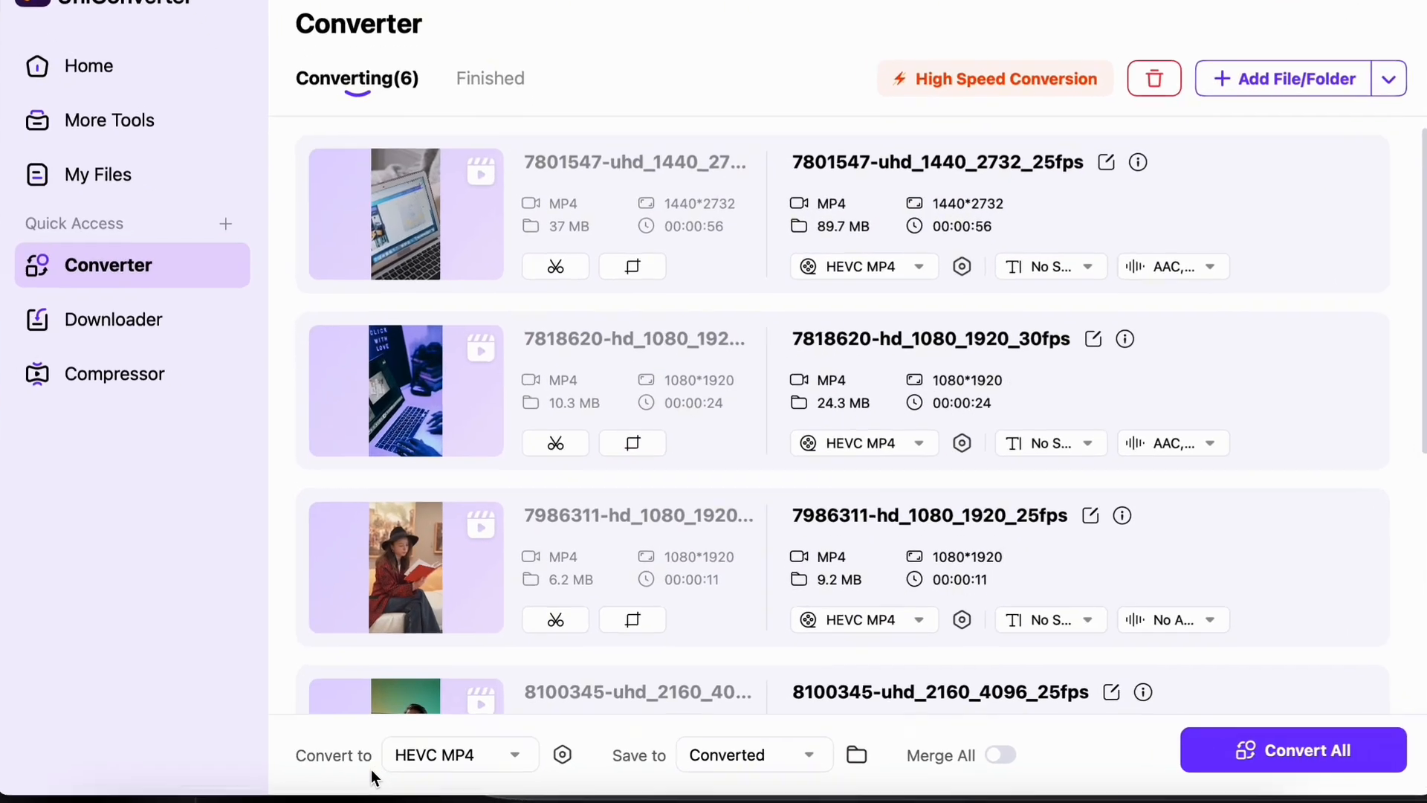
- Set HEVC MP4 output for all six videos, then select the seven files in Converted
click(459, 755)
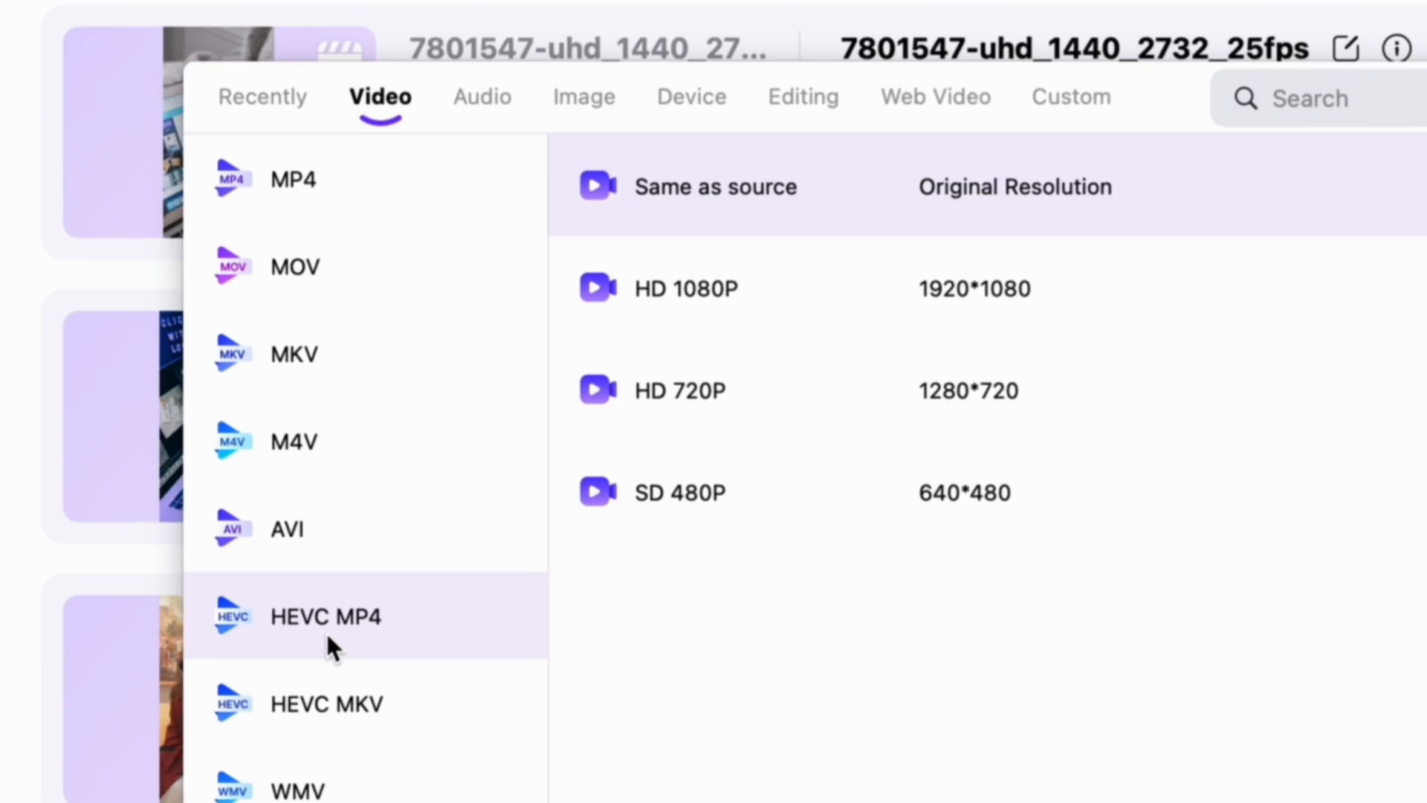
click(325, 617)
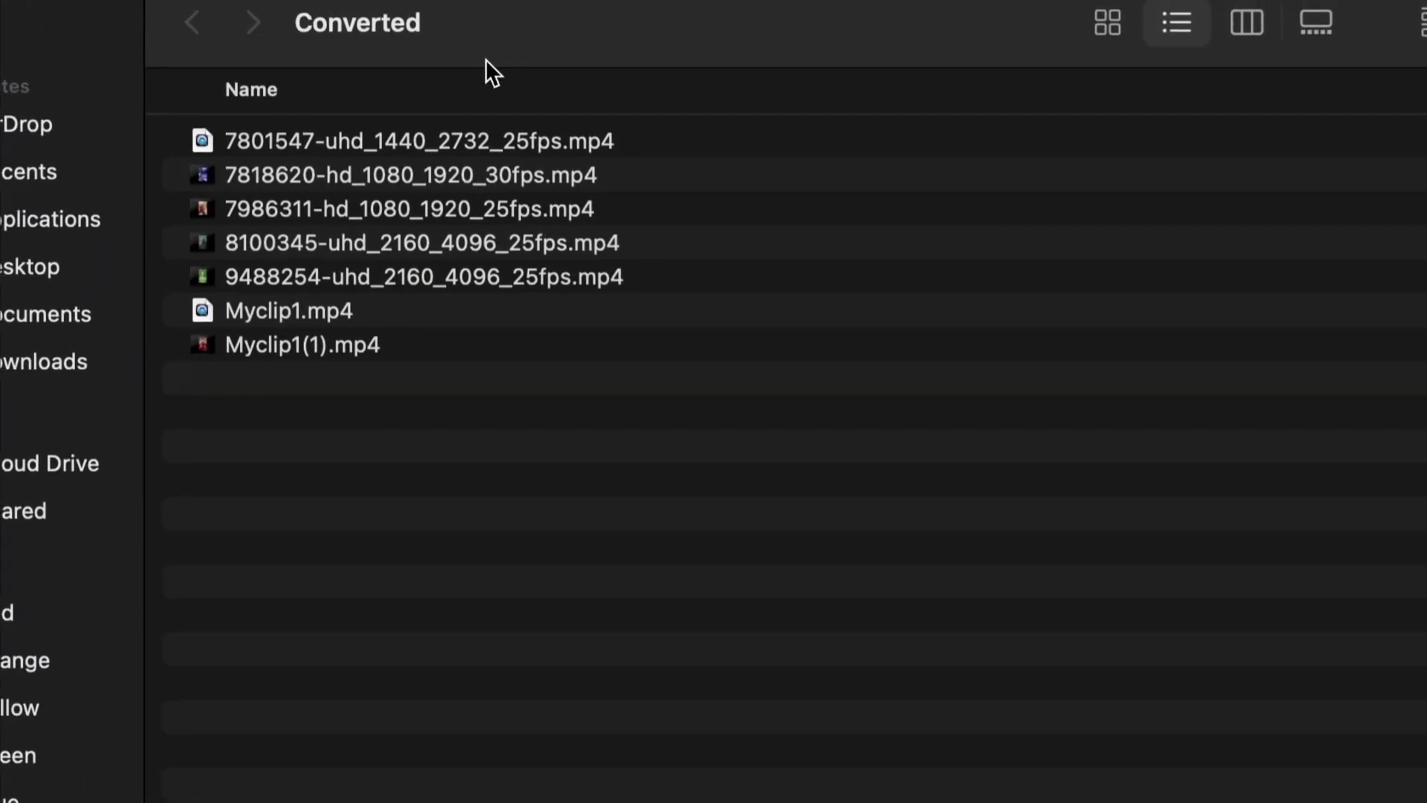
key(cmd+a)
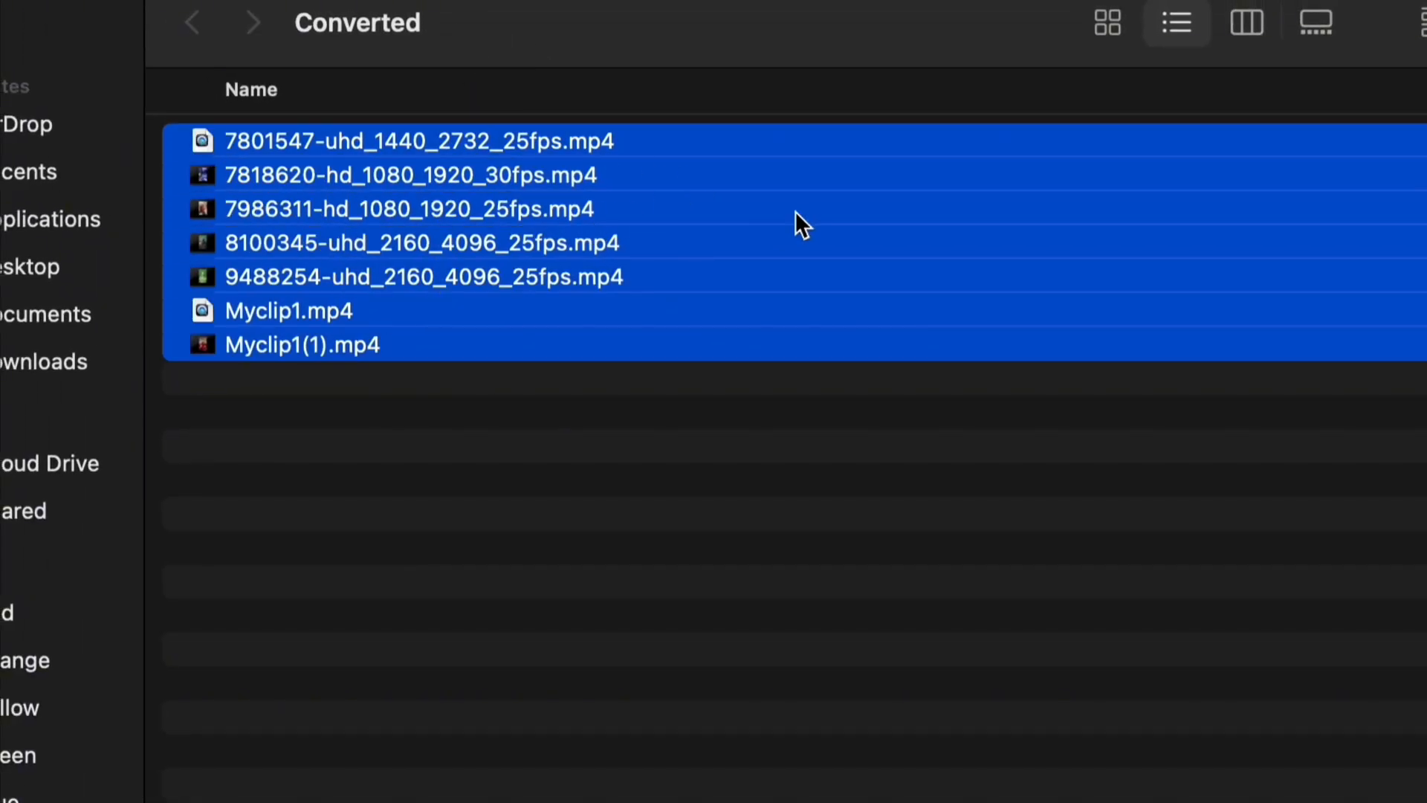